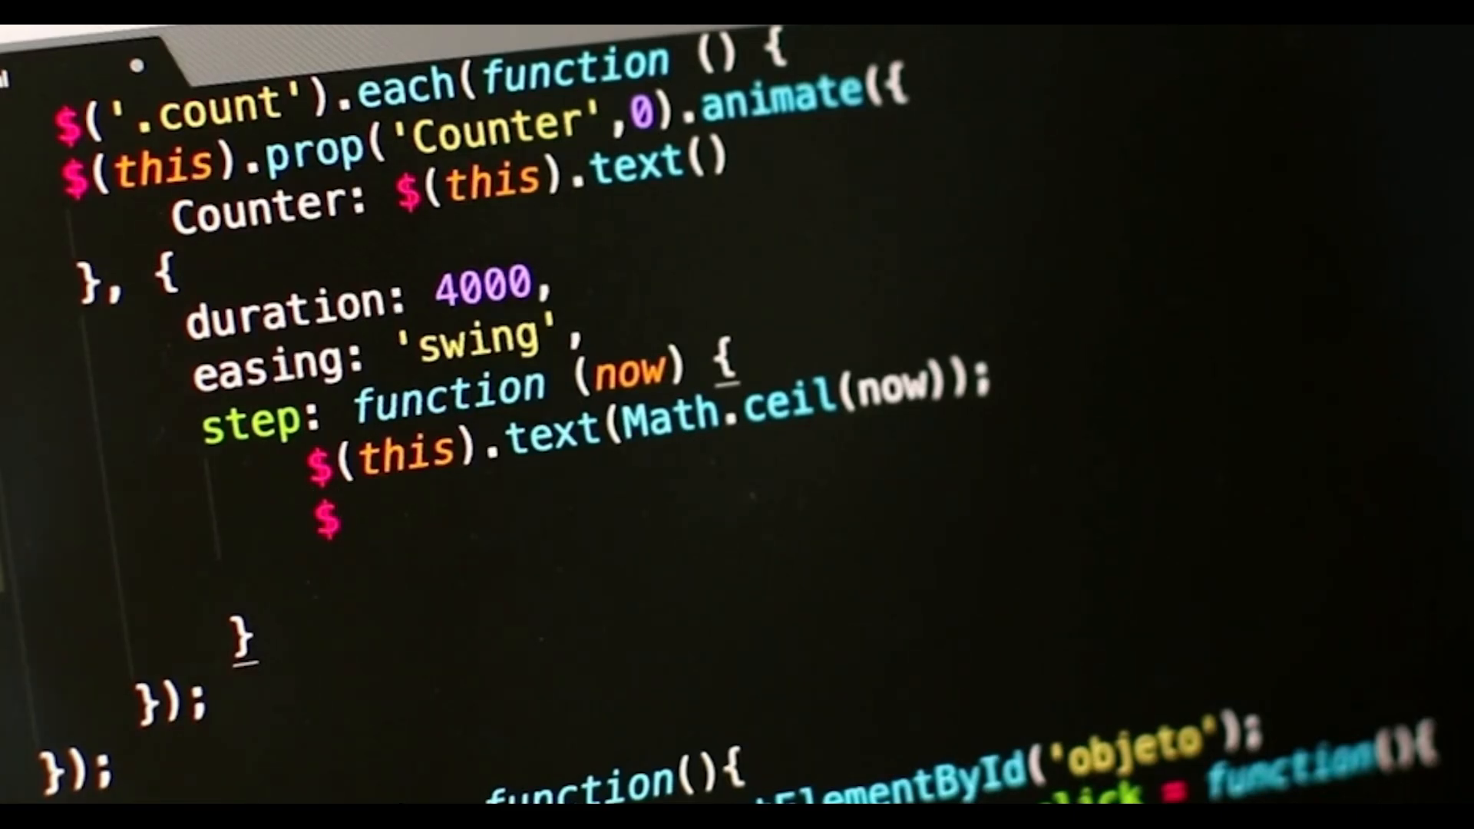
{"action": "type", "text": "(thi"}
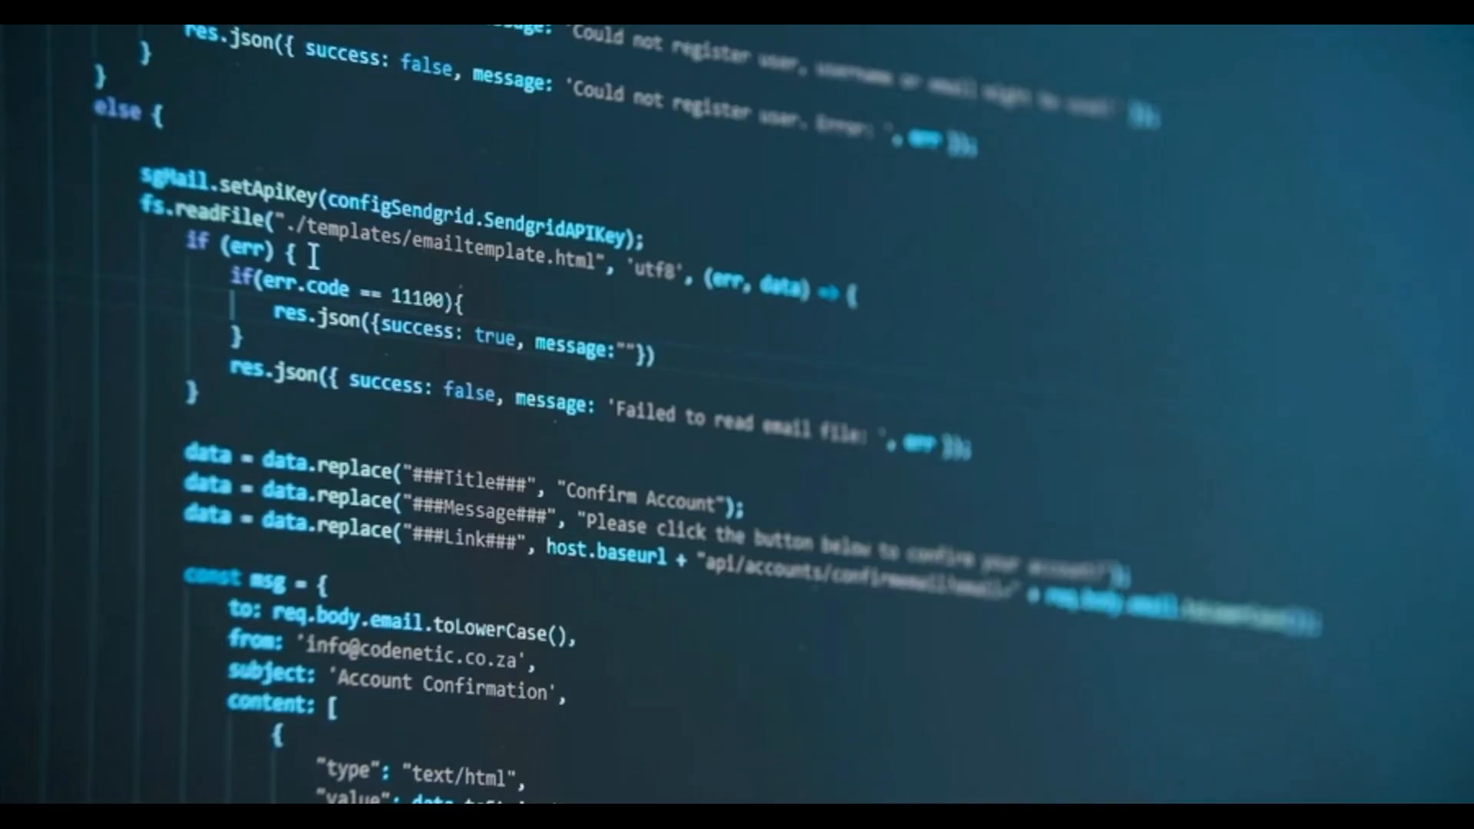
{"action": "type", "text": "Failed wit"}
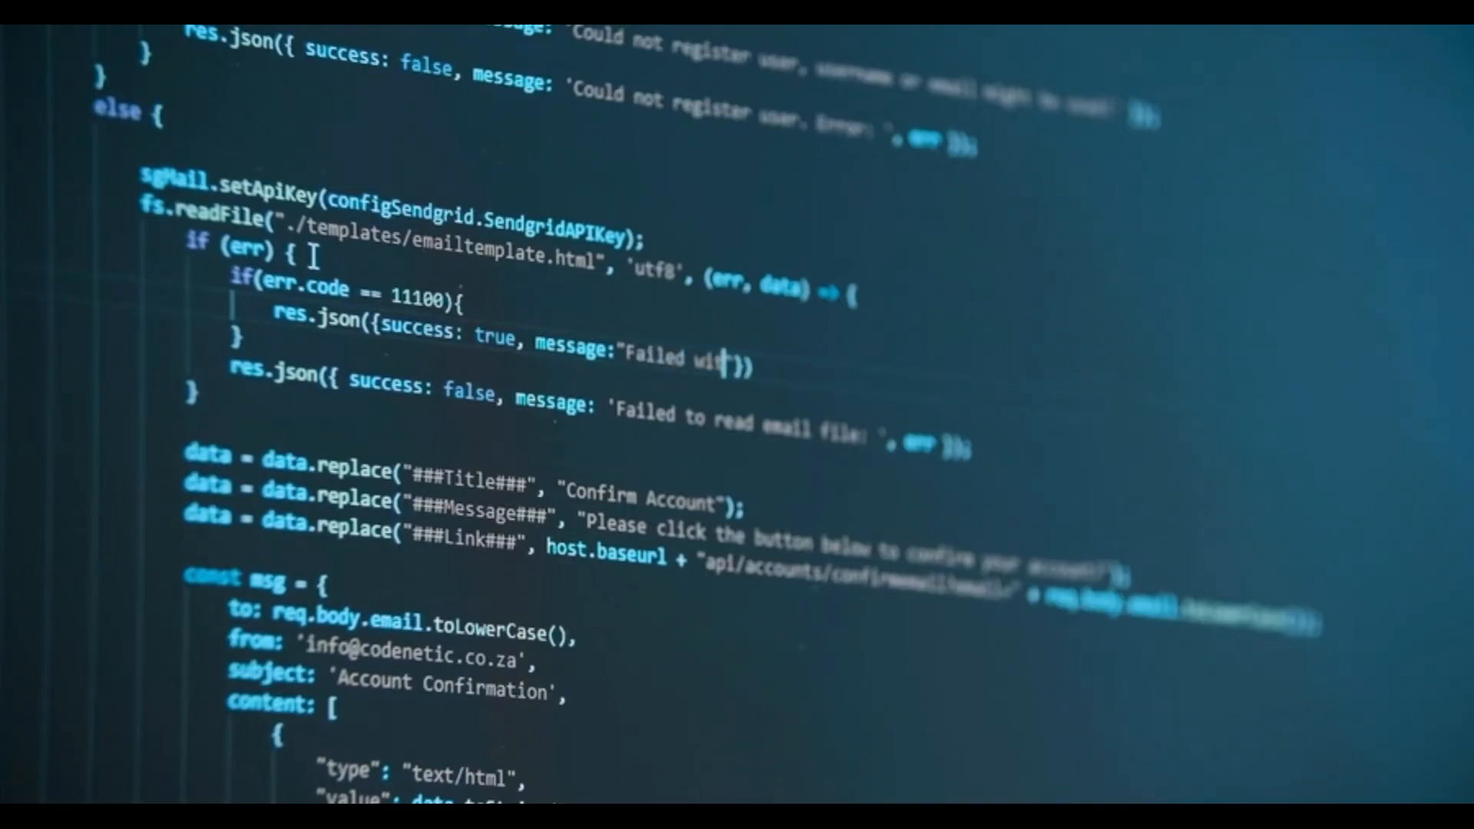